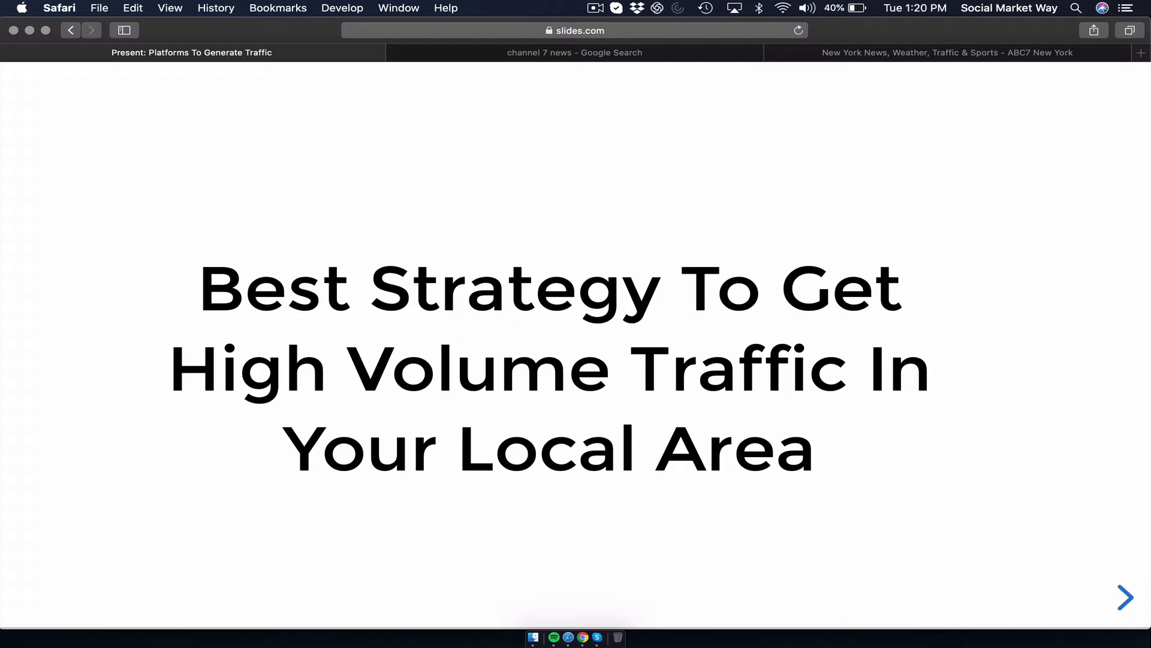
Switch to the 'channel 7 news' Google search results tab
click(575, 52)
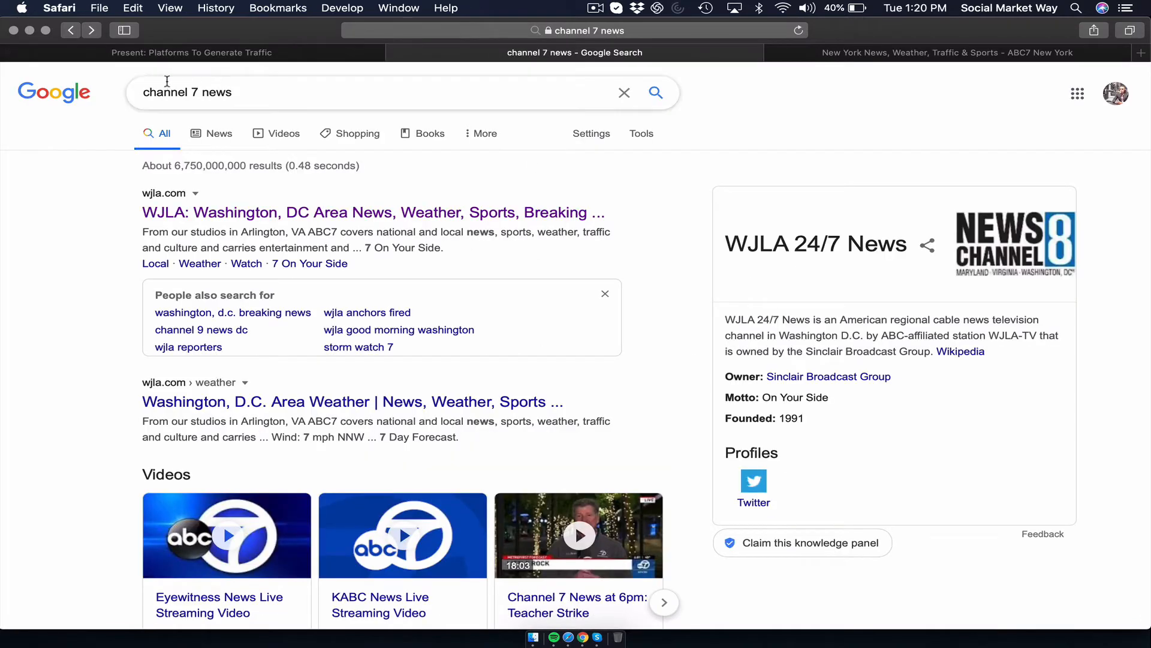
mouse_move(255, 92)
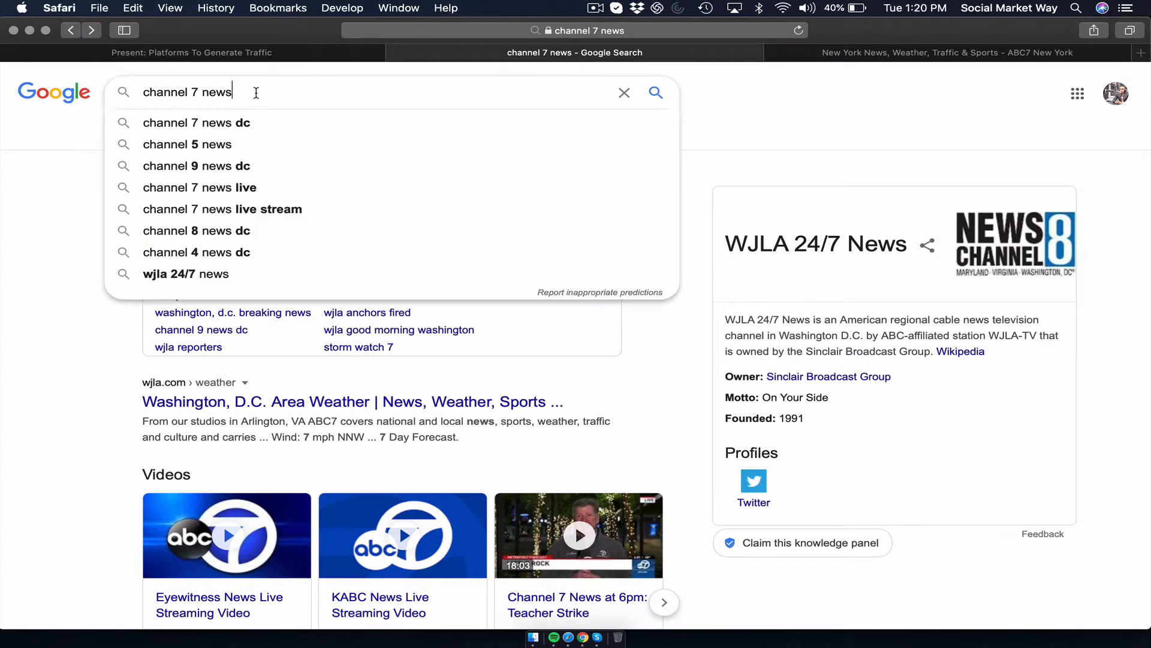
Refine the search to 'channel 7 news dc' to surface WJLA-TV
click(196, 122)
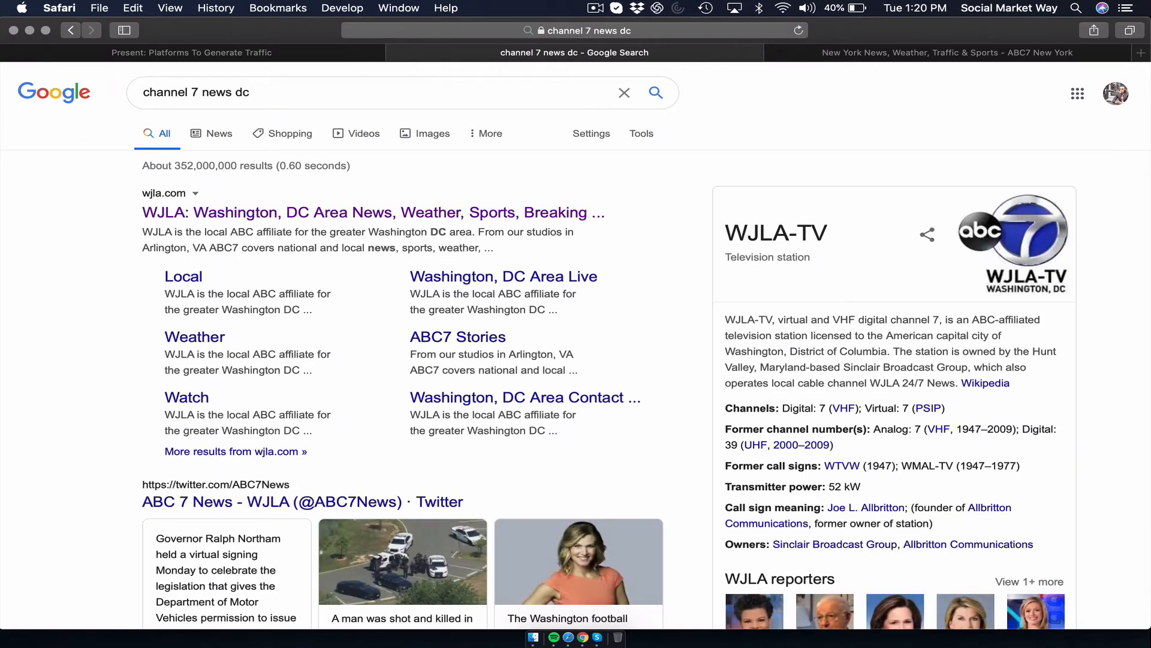
mouse_move(248, 178)
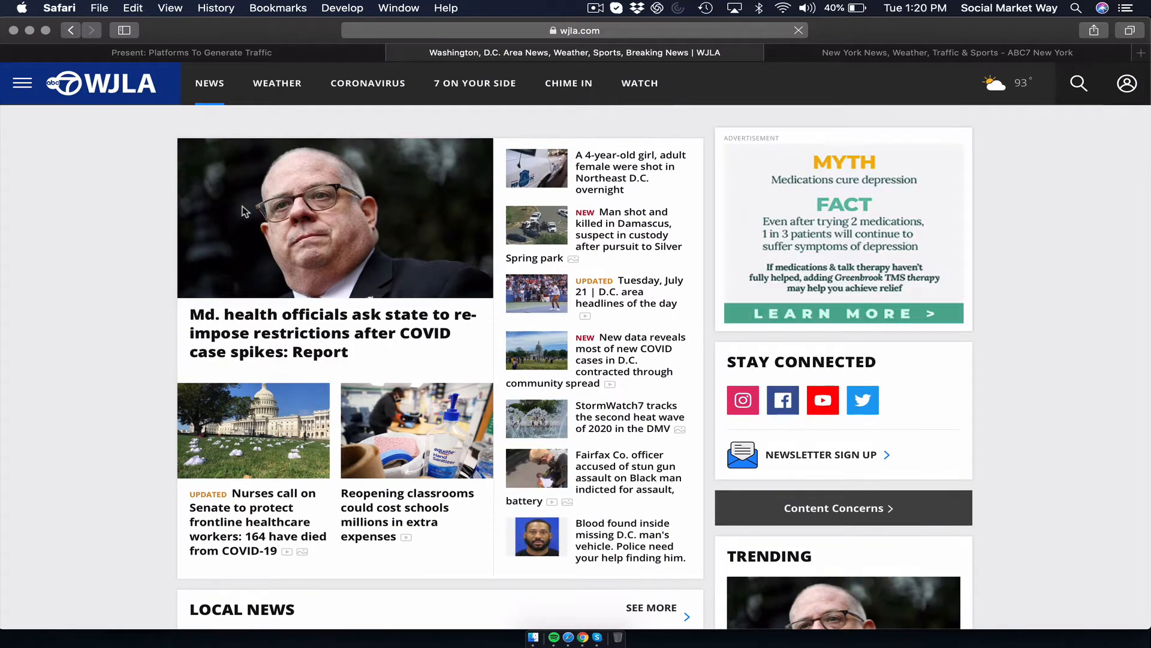
Scroll to the wjla.com footer and follow the Submit Tip link
scroll(down, 3)
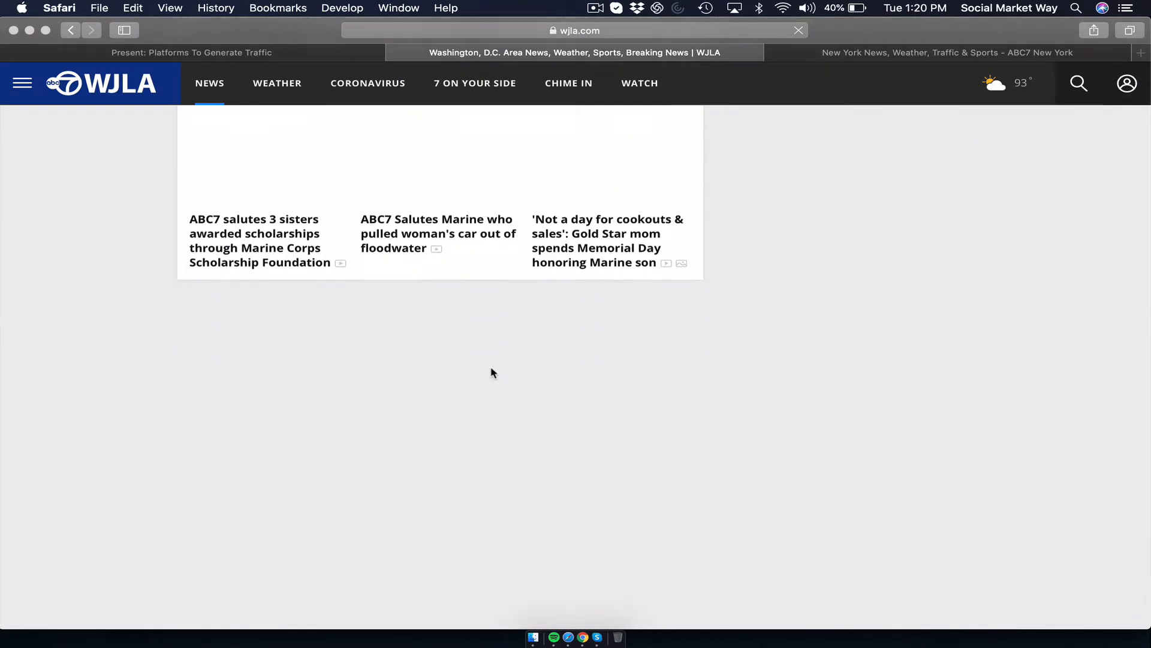
scroll(down, 3)
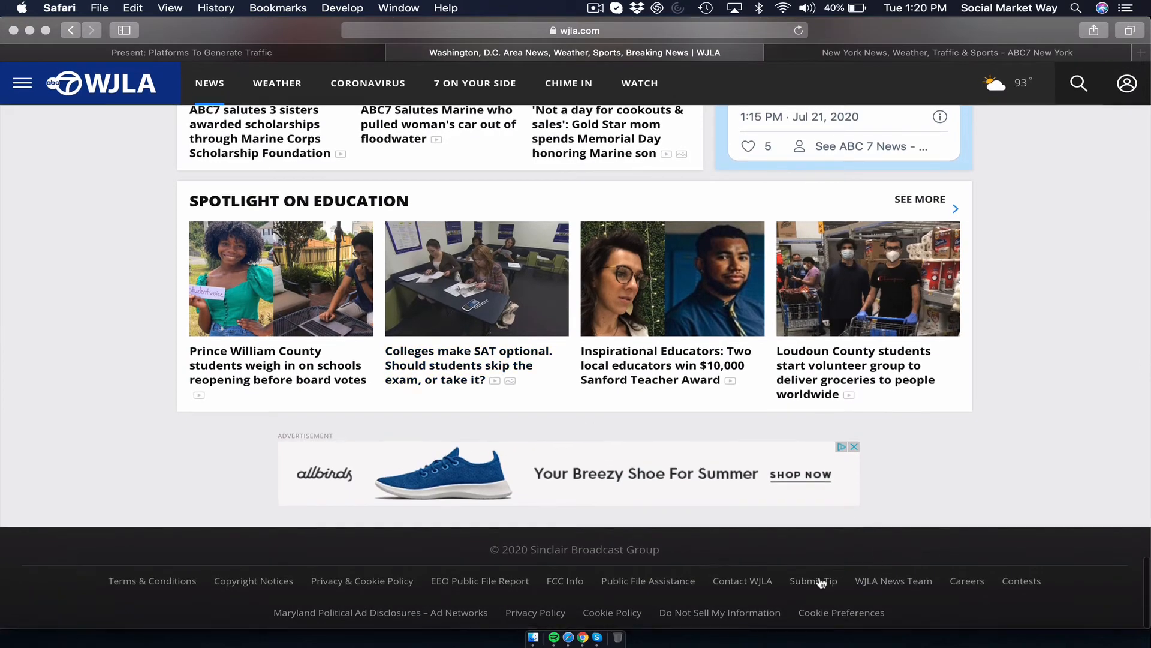
click(814, 582)
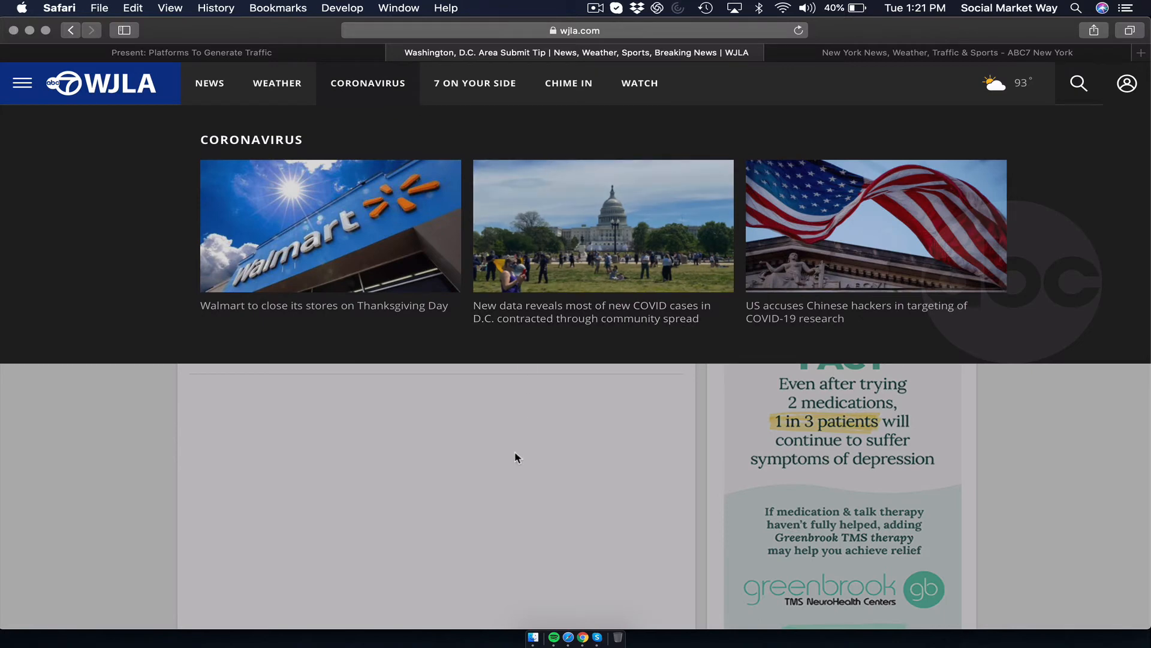
scroll(up, 3)
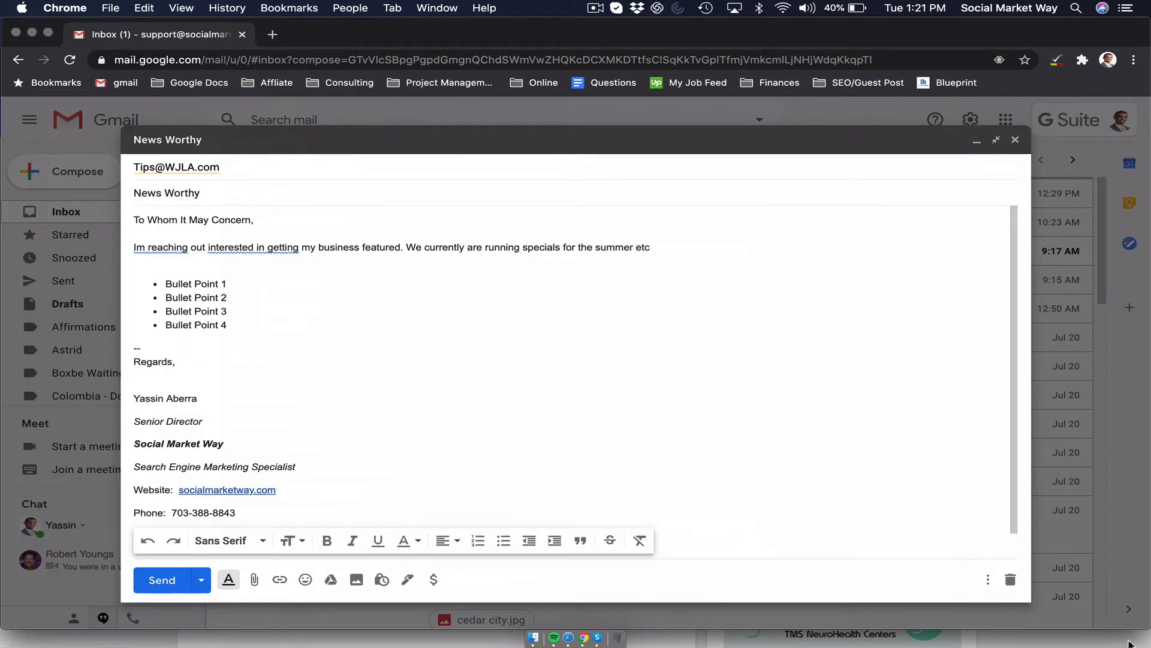
mouse_move(1101, 609)
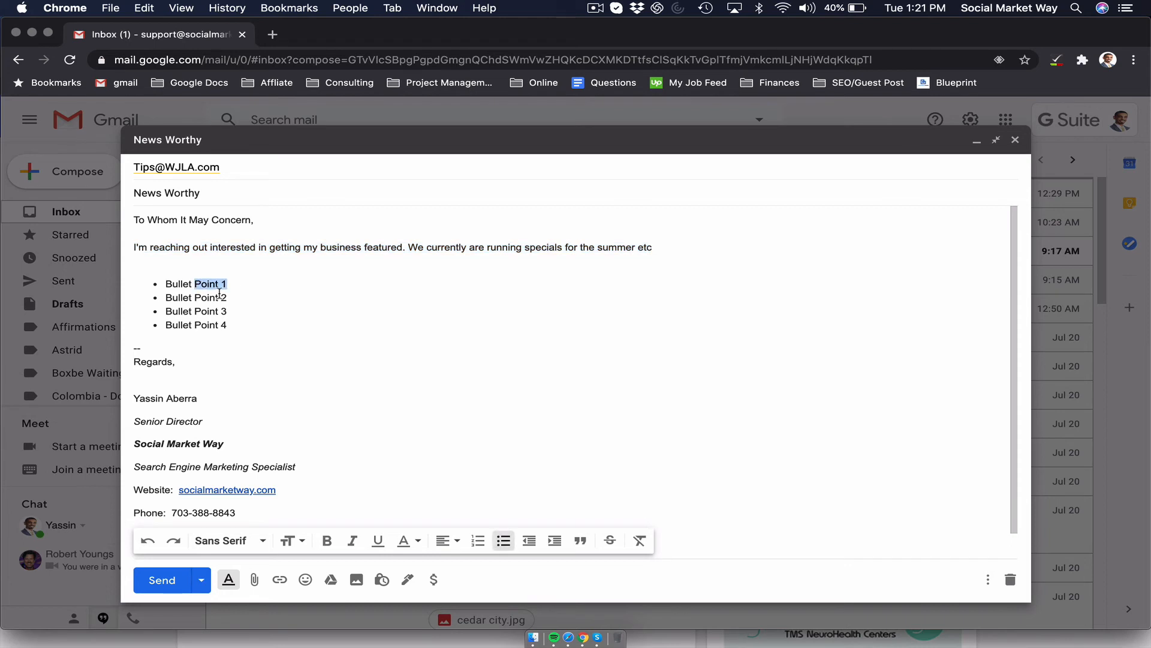
click(246, 327)
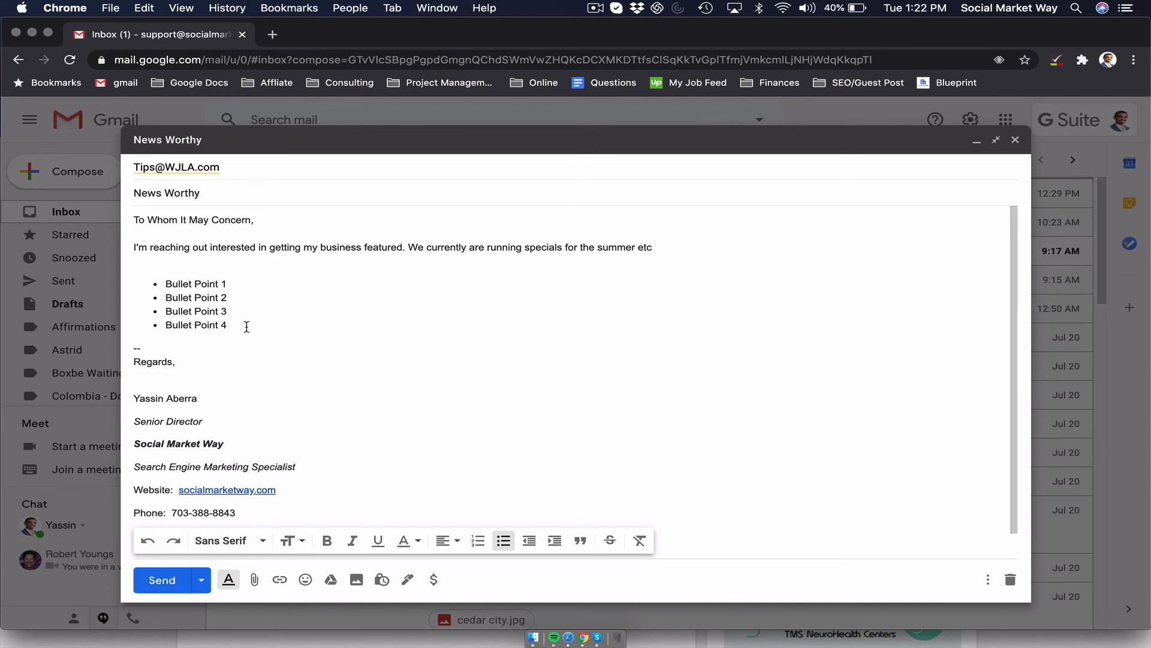
mouse_move(600, 10)
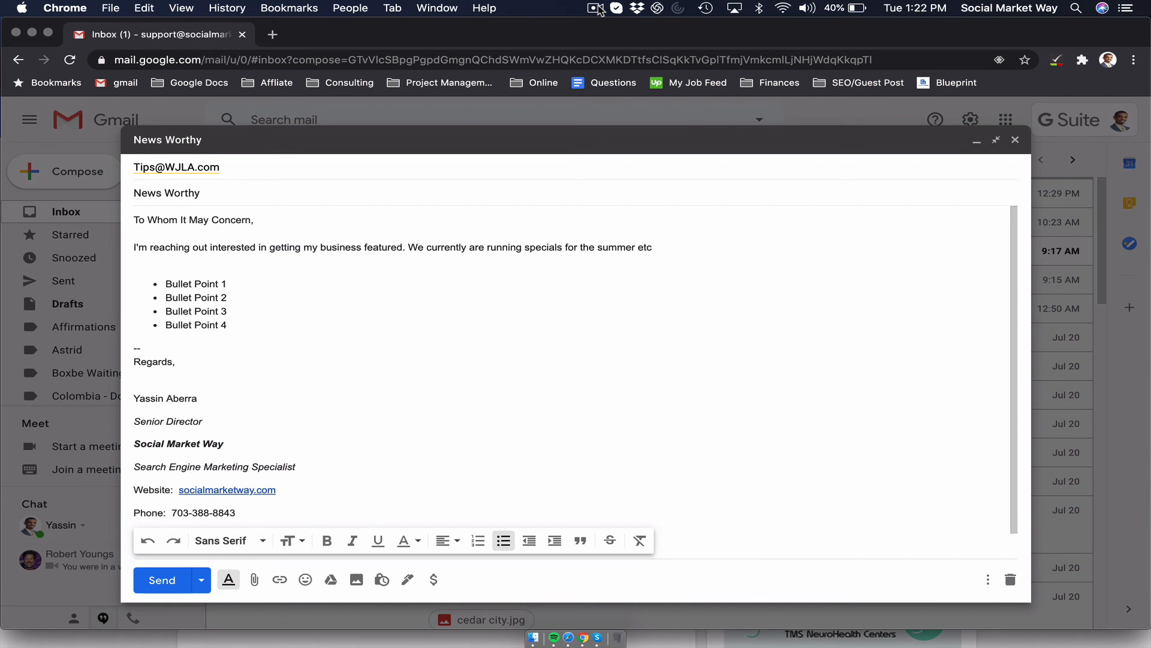
click(596, 8)
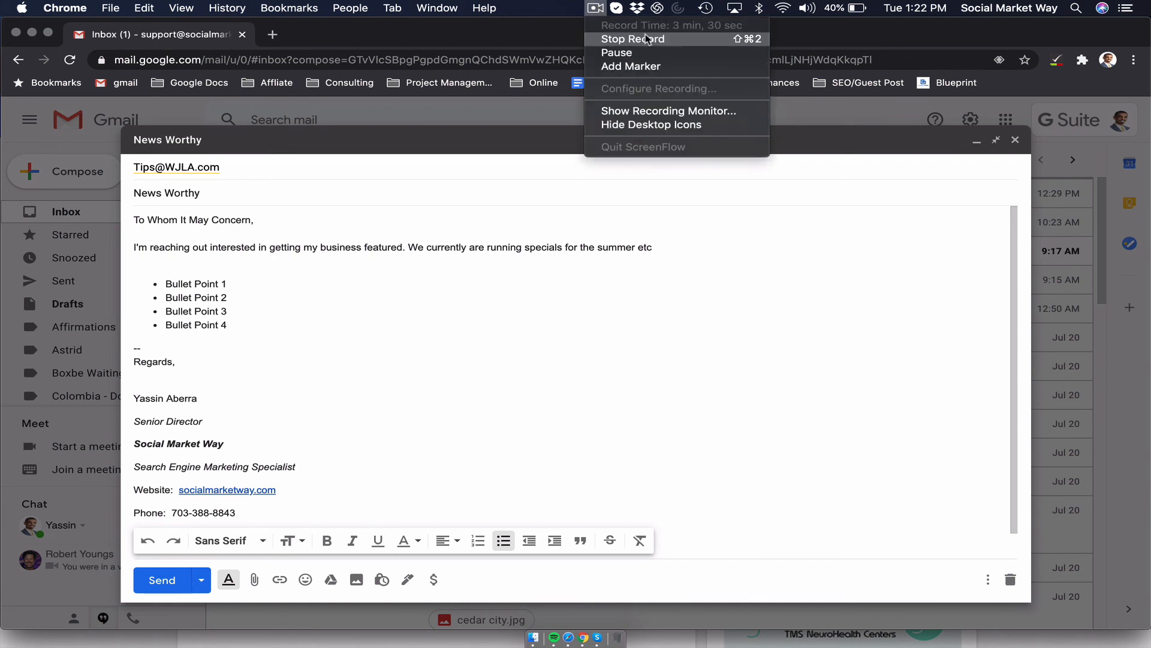